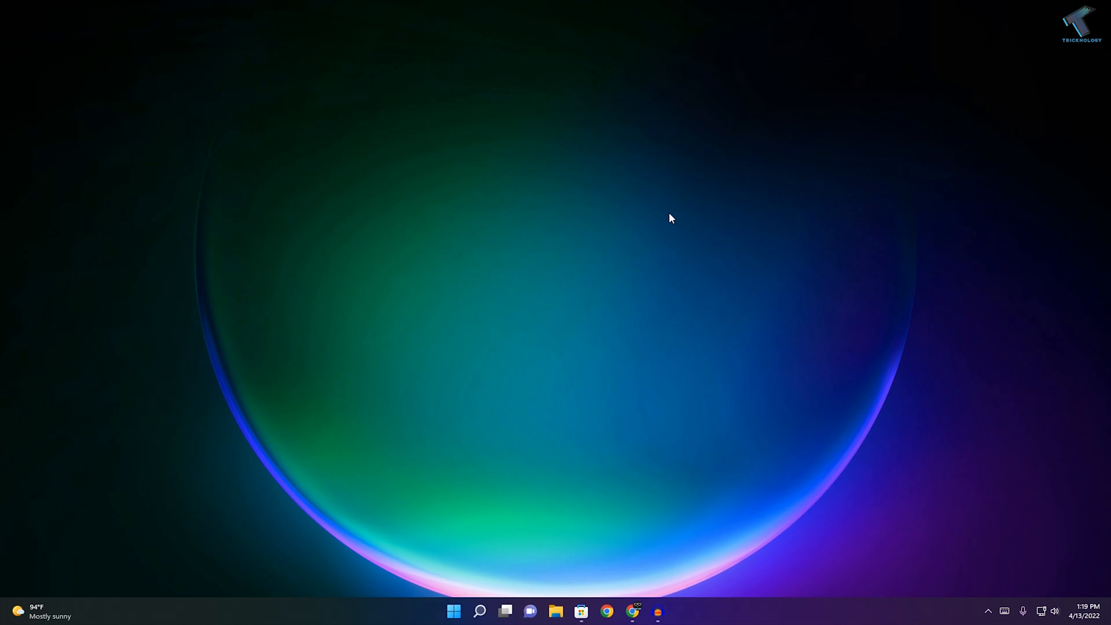
pyautogui.moveTo(632, 336)
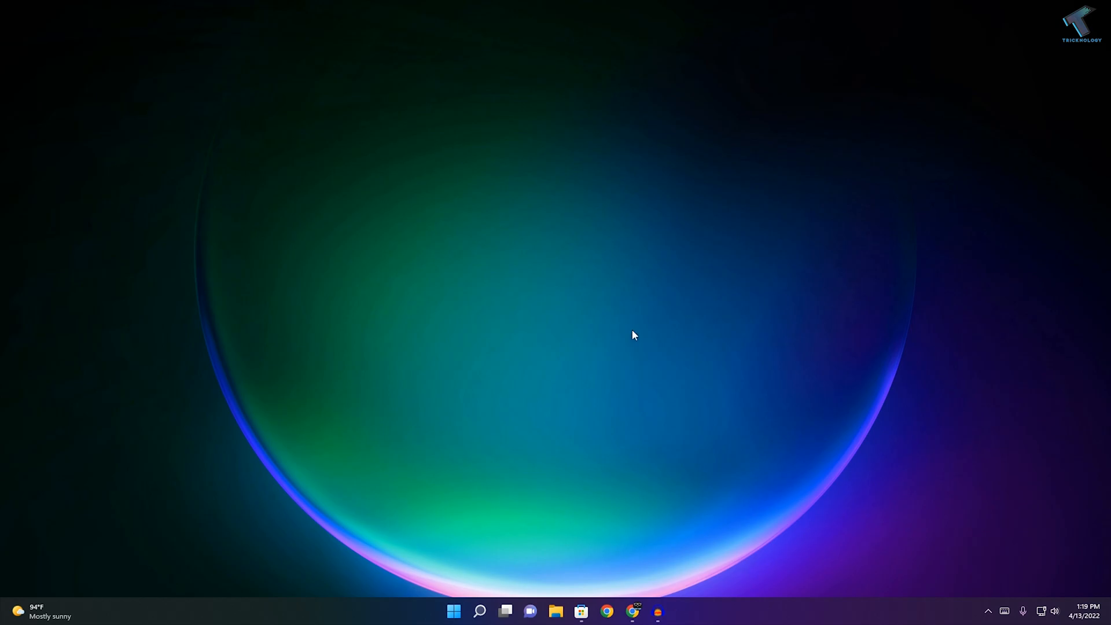
pyautogui.moveTo(581, 588)
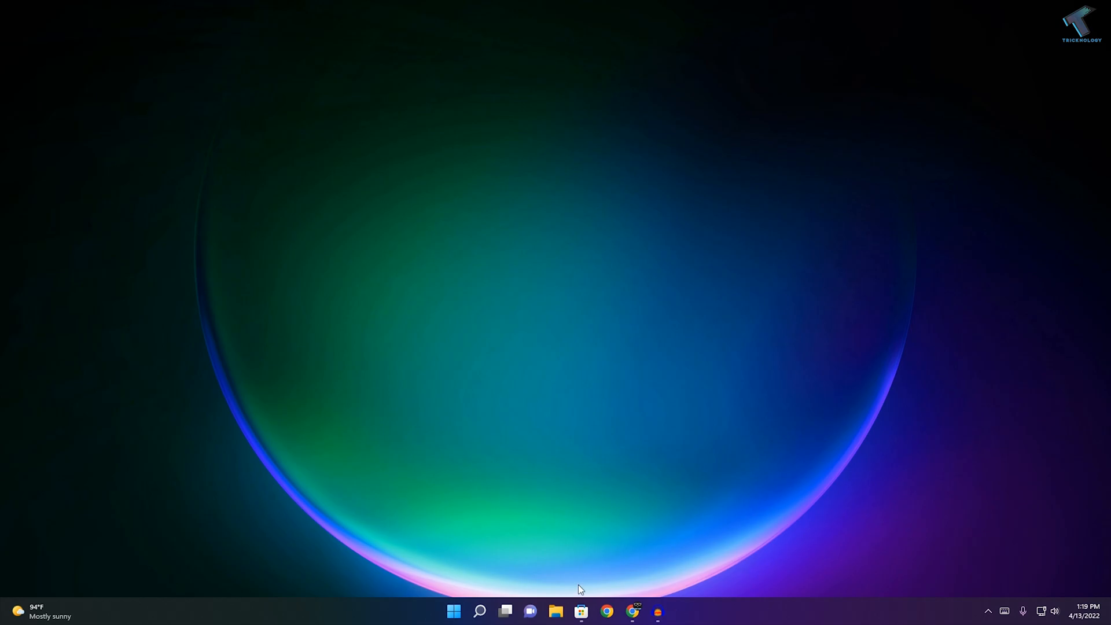
# Search the Store for "screen recorder for windows 11" so the app appears in suggestions
pyautogui.click(580, 611)
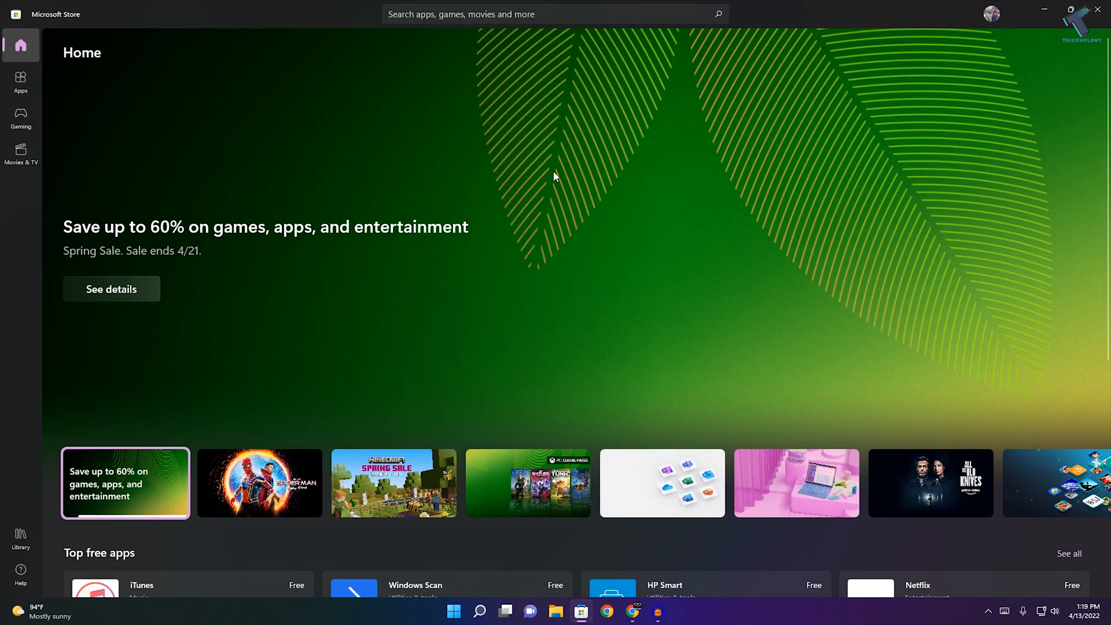
pyautogui.click(530, 14)
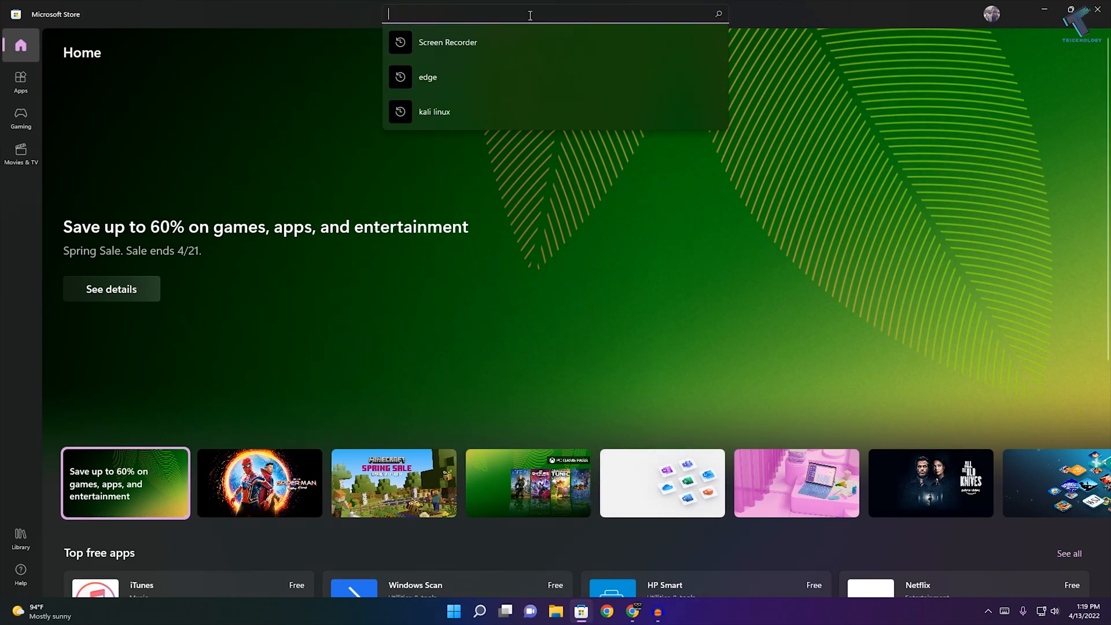
pyautogui.write('screen r')
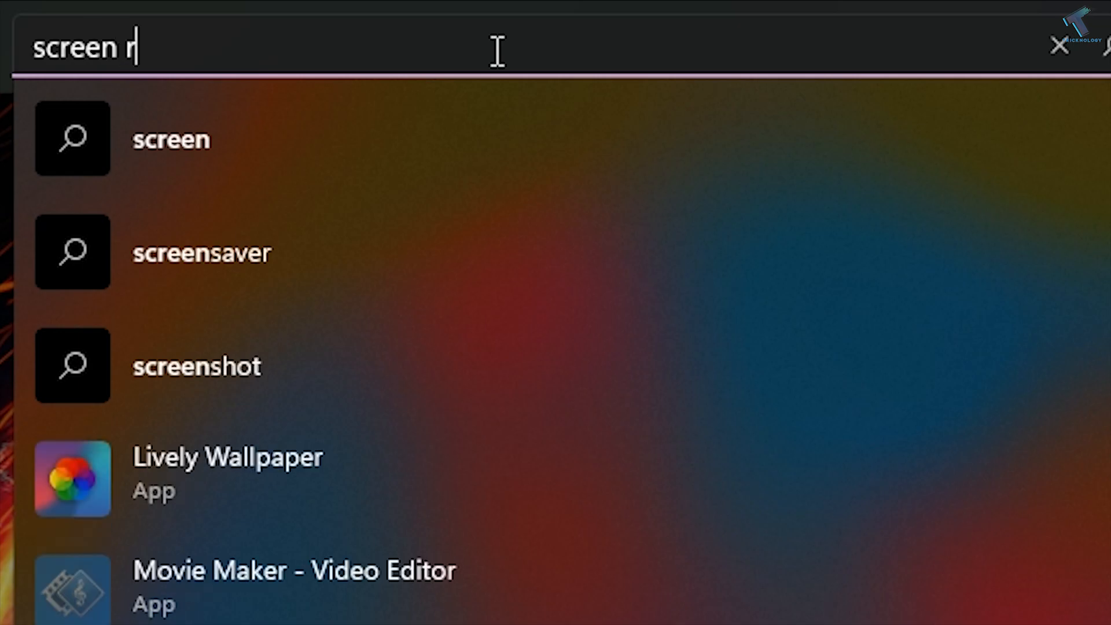
pyautogui.write('ecorder f')
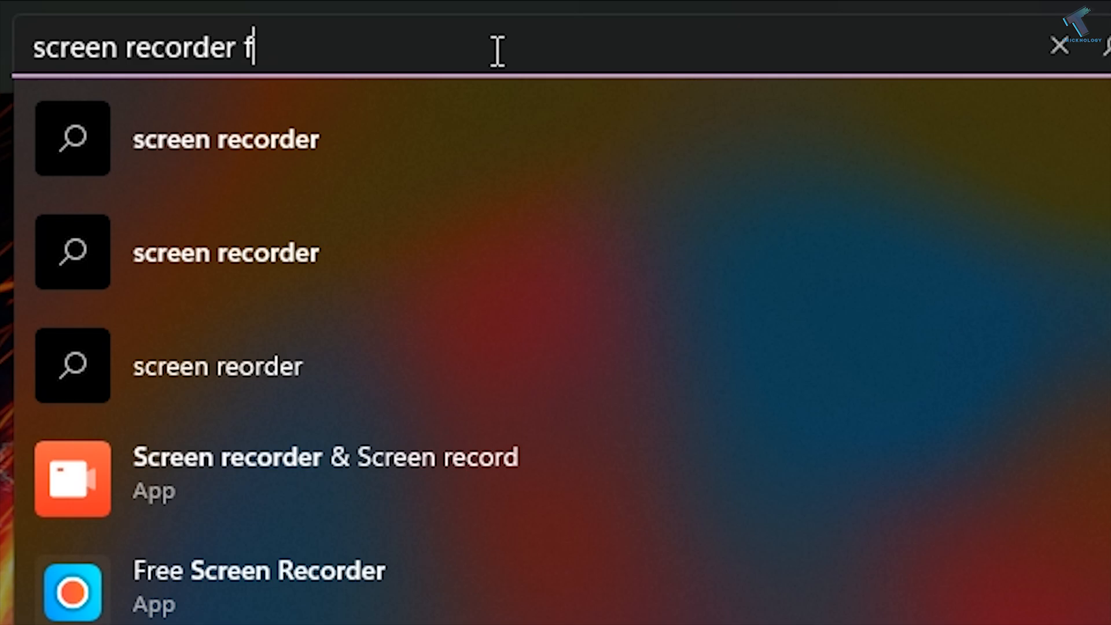
pyautogui.write('or window')
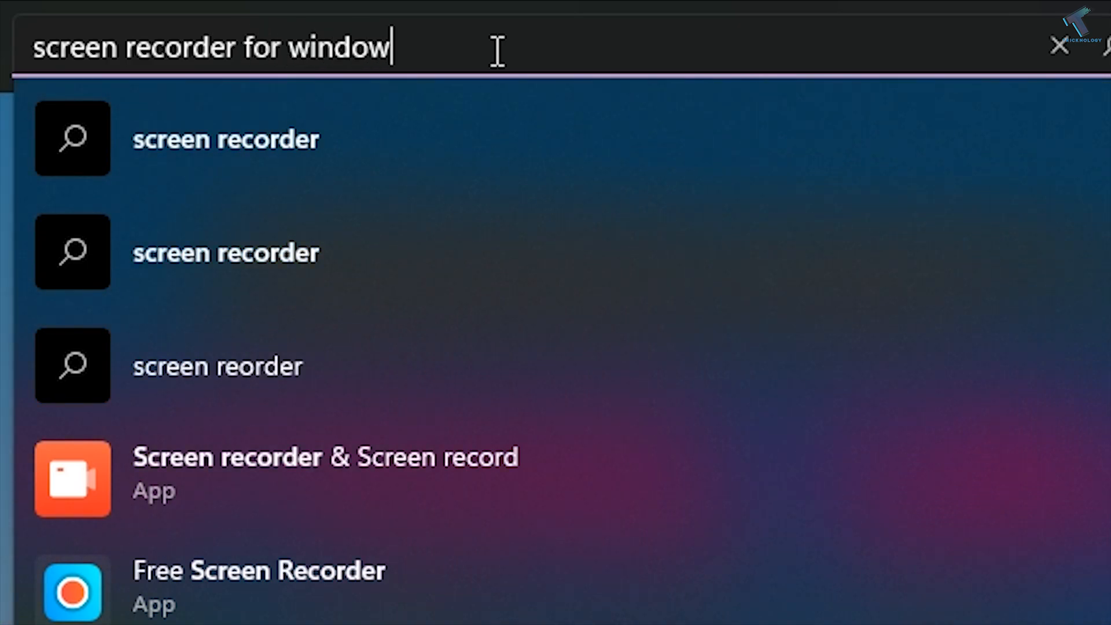
pyautogui.write('s 11')
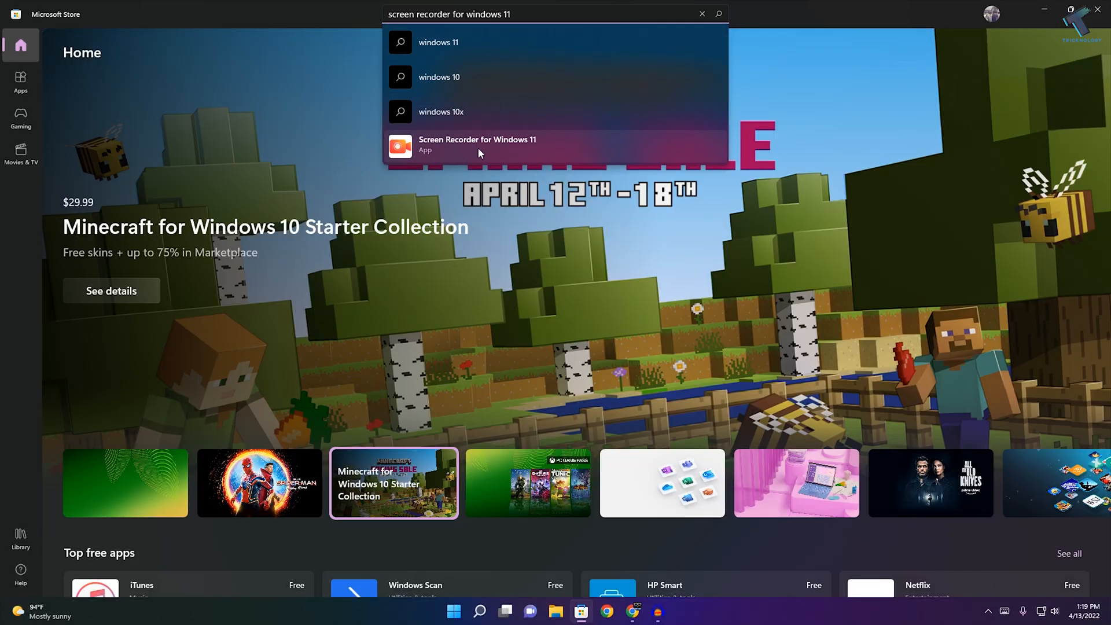
# Launch Screen Recorder for Windows 11 from its Store page and record the full screen briefly
pyautogui.click(477, 144)
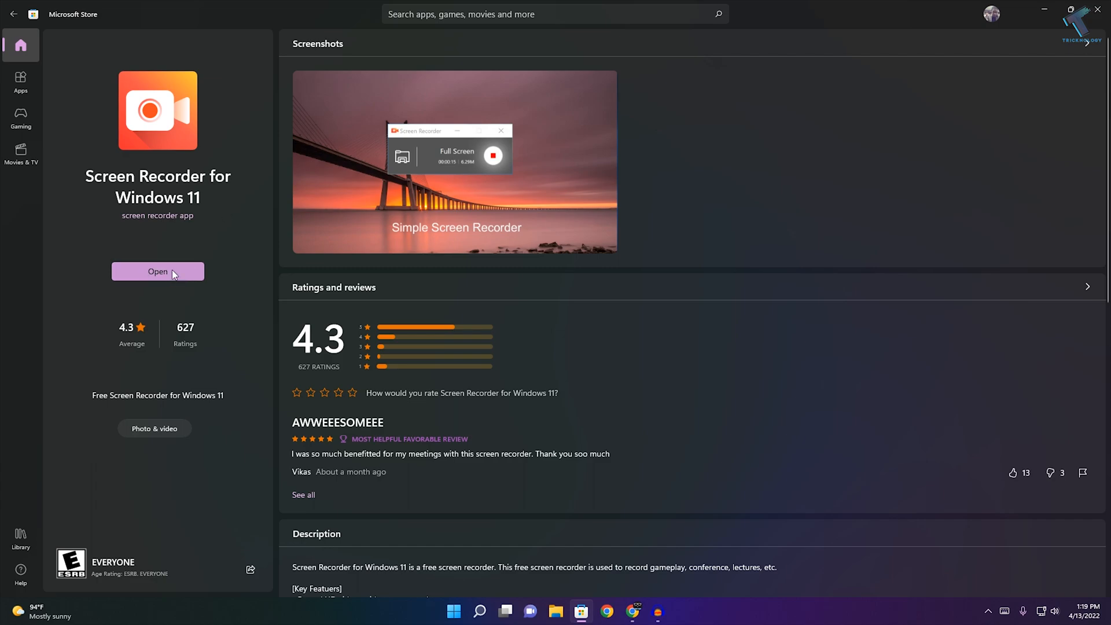
pyautogui.moveTo(166, 275)
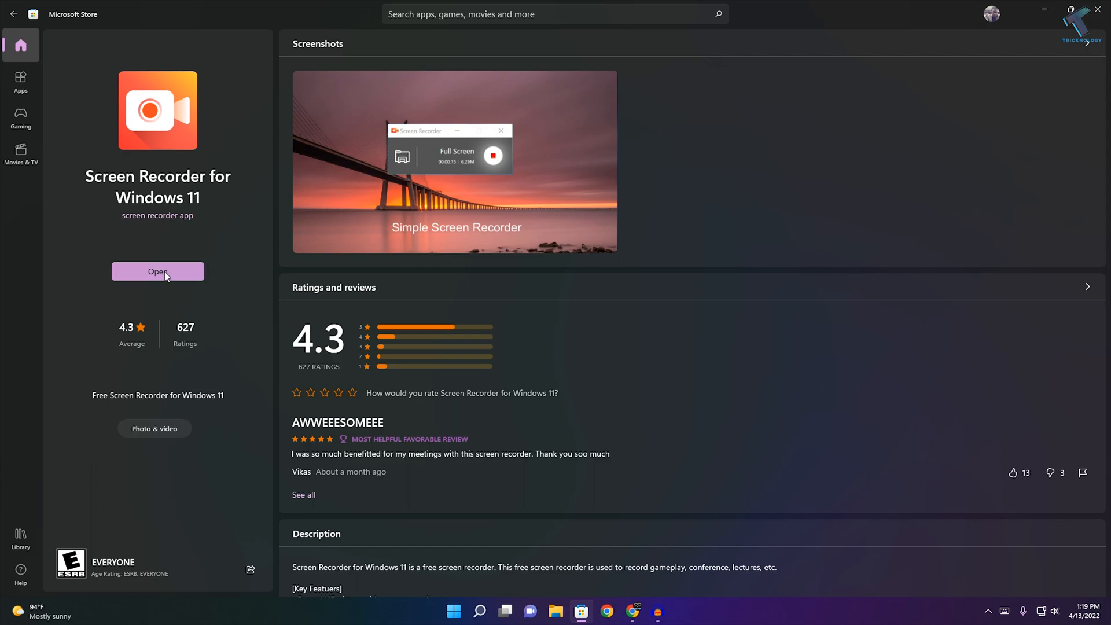
pyautogui.click(157, 271)
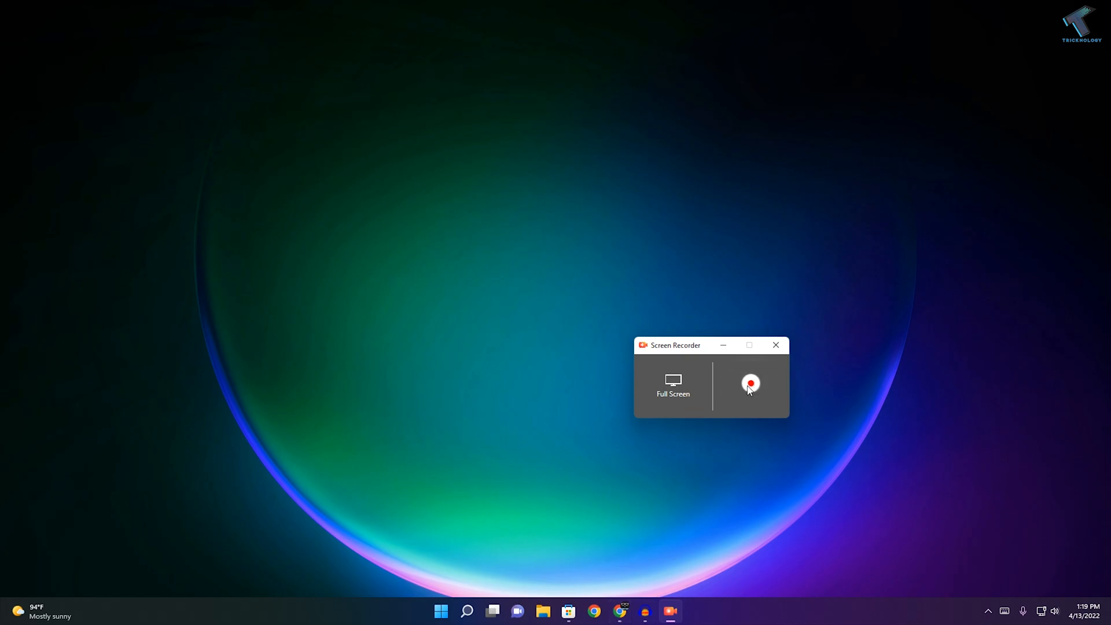
pyautogui.click(750, 383)
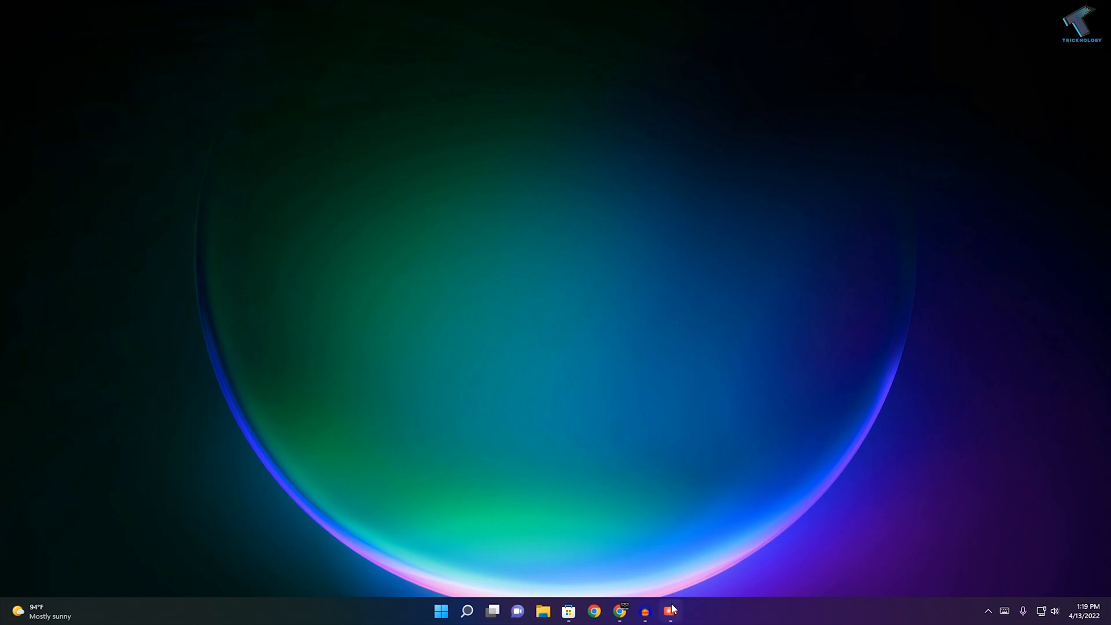
pyautogui.click(664, 611)
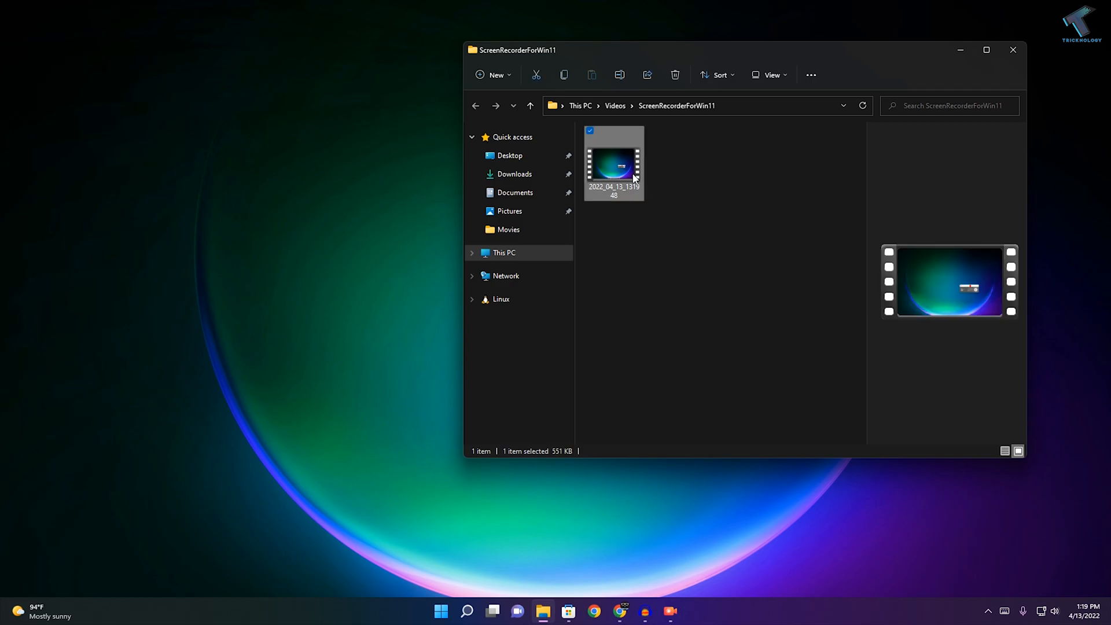
# Play the saved video in Videos > ScreenRecorderForWin11, then close the player
pyautogui.doubleClick(613, 156)
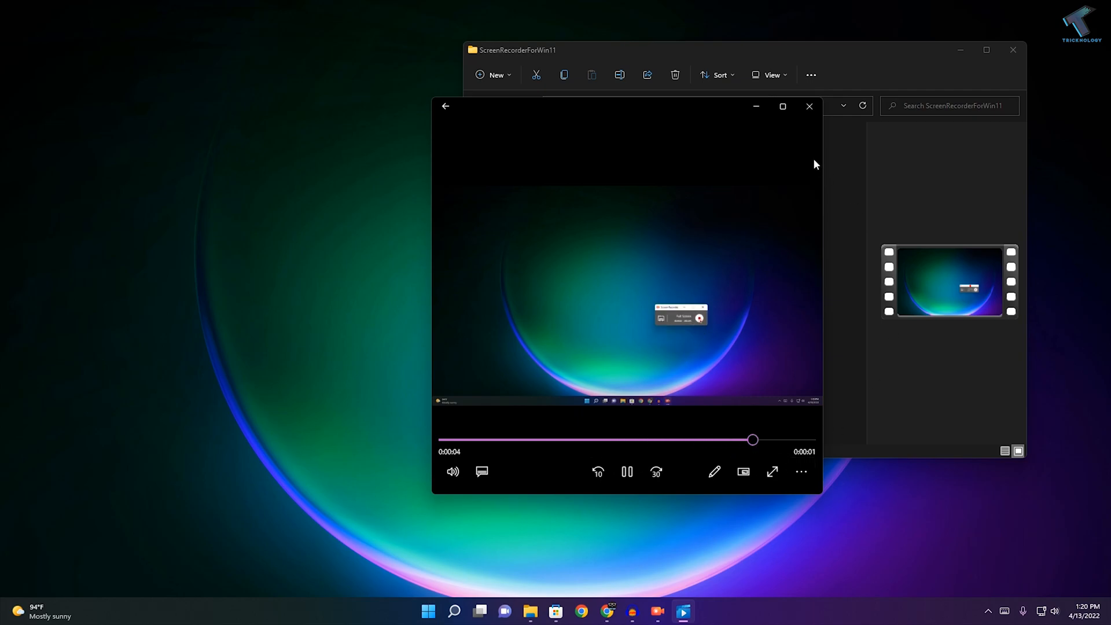
pyautogui.click(809, 106)
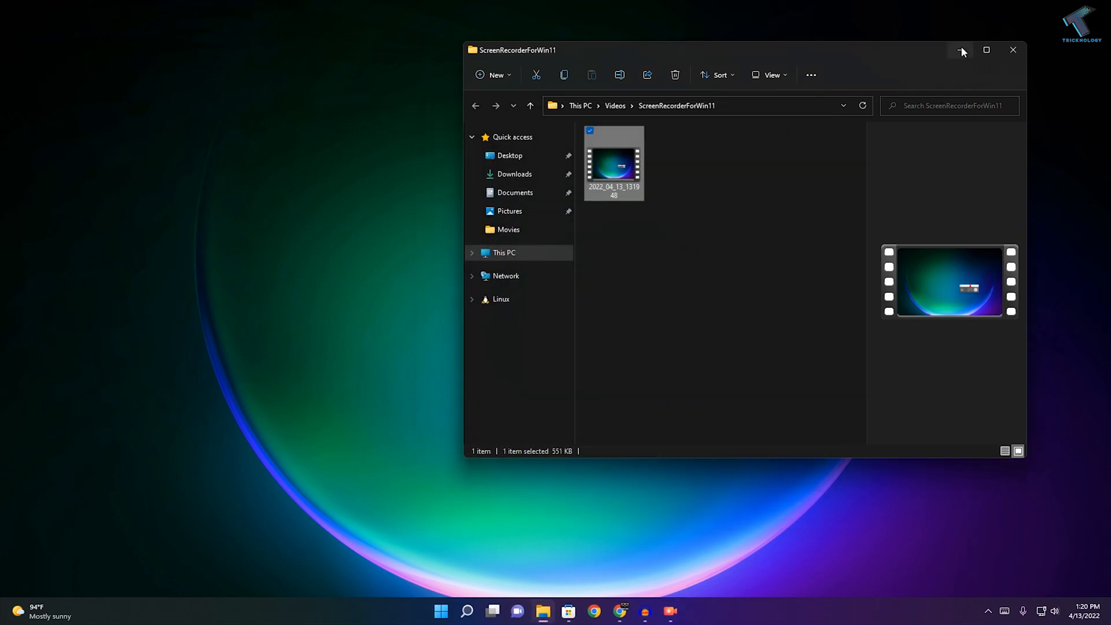